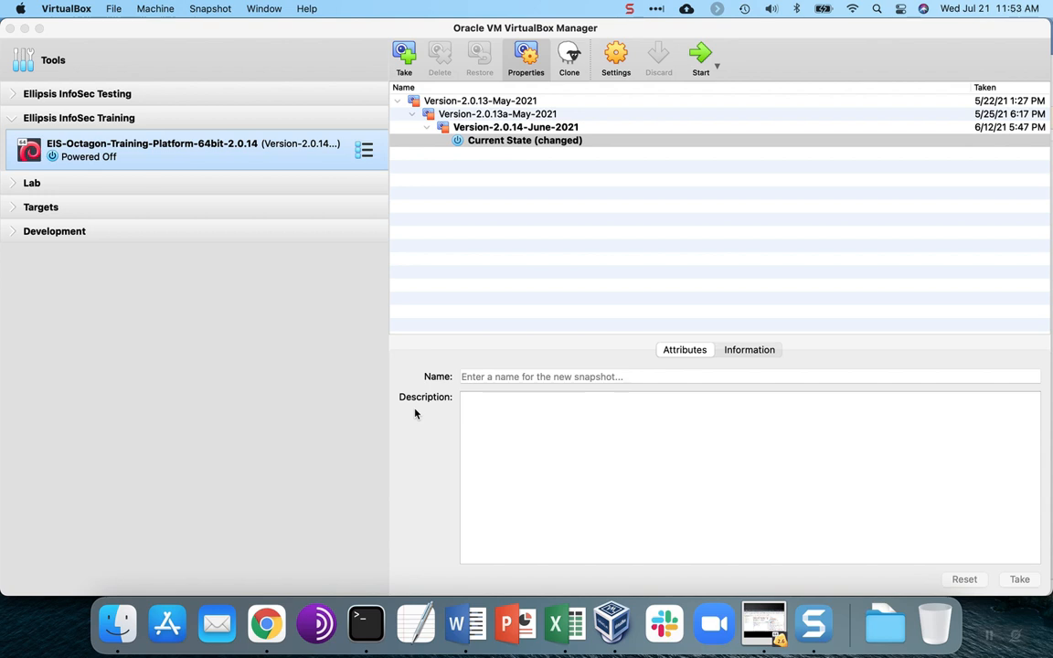
mouse_move(314, 179)
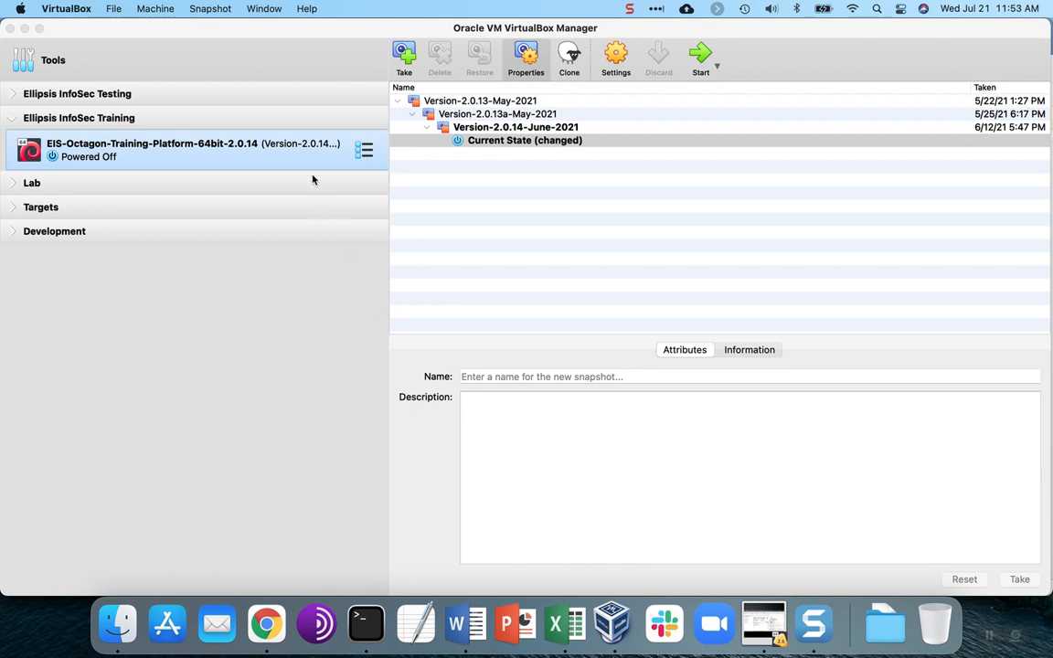
mouse_move(682, 95)
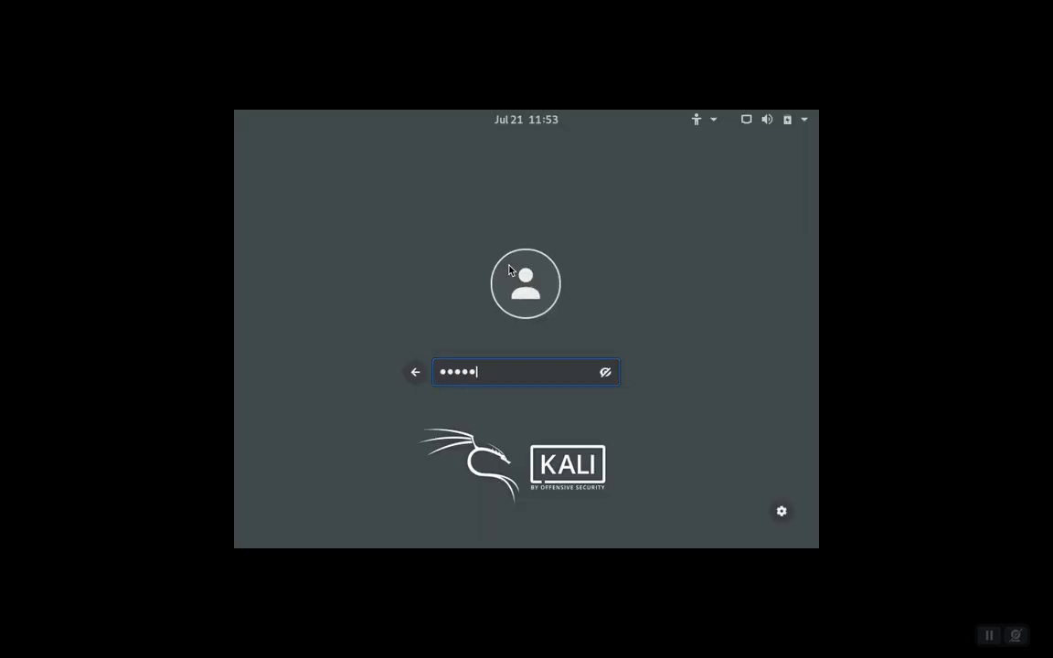
Submit the Kali password to sign in to the Octagon VM's desktop.
left_click(186, 8)
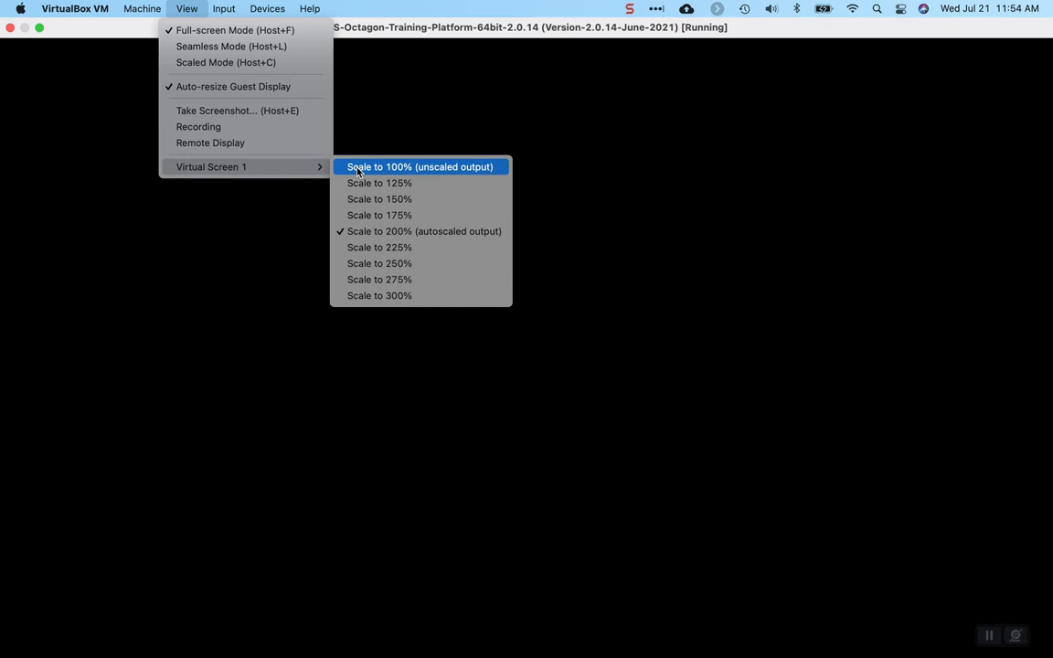
mouse_move(391, 173)
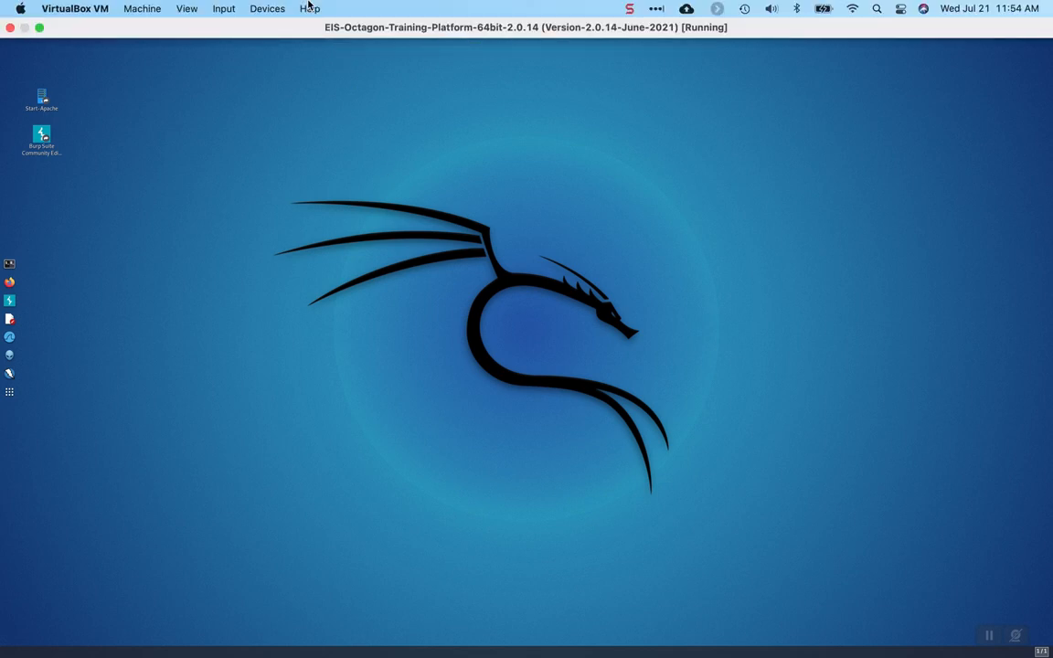
Reopen Virtual Screen 1 scaling choices to confirm 100% unscaled output.
left_click(186, 7)
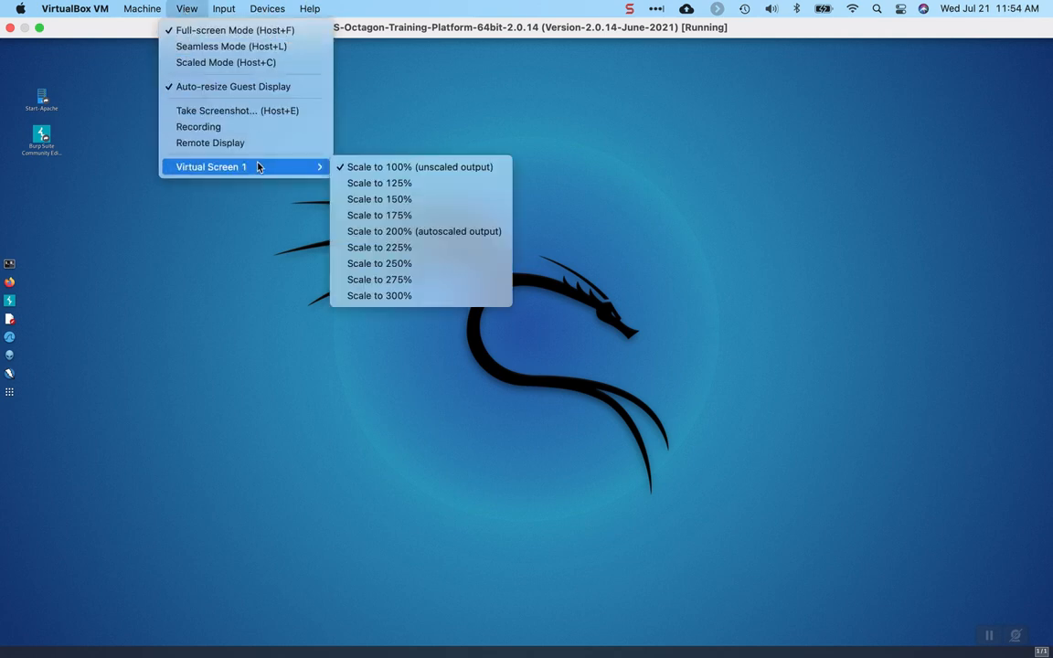
mouse_move(397, 231)
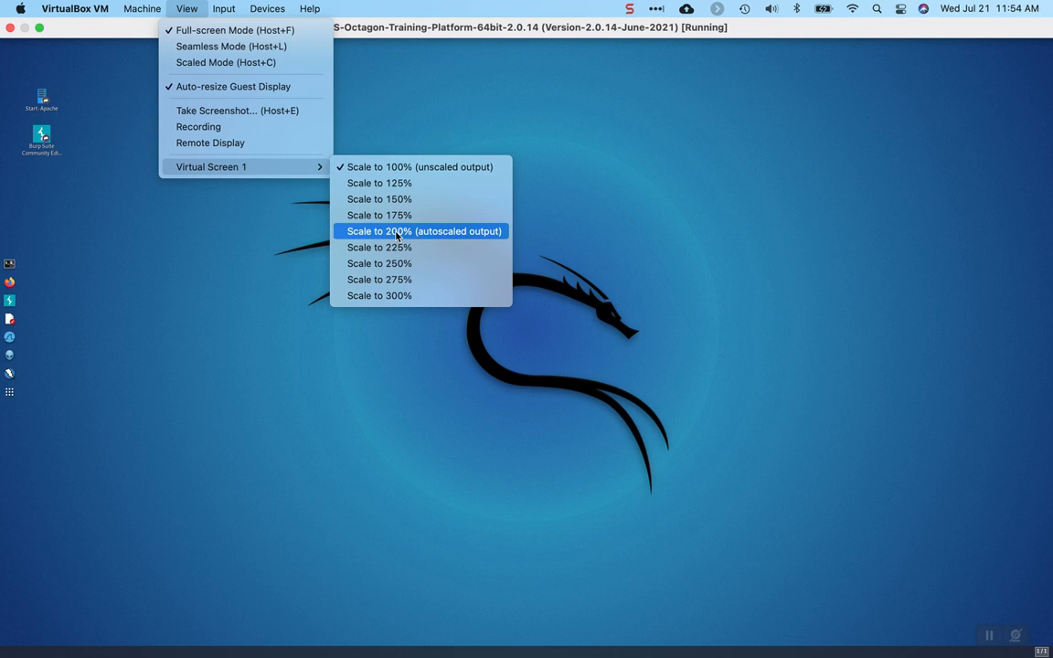
Set Virtual Screen 1 back to 200% autoscaled output.
left_click(420, 231)
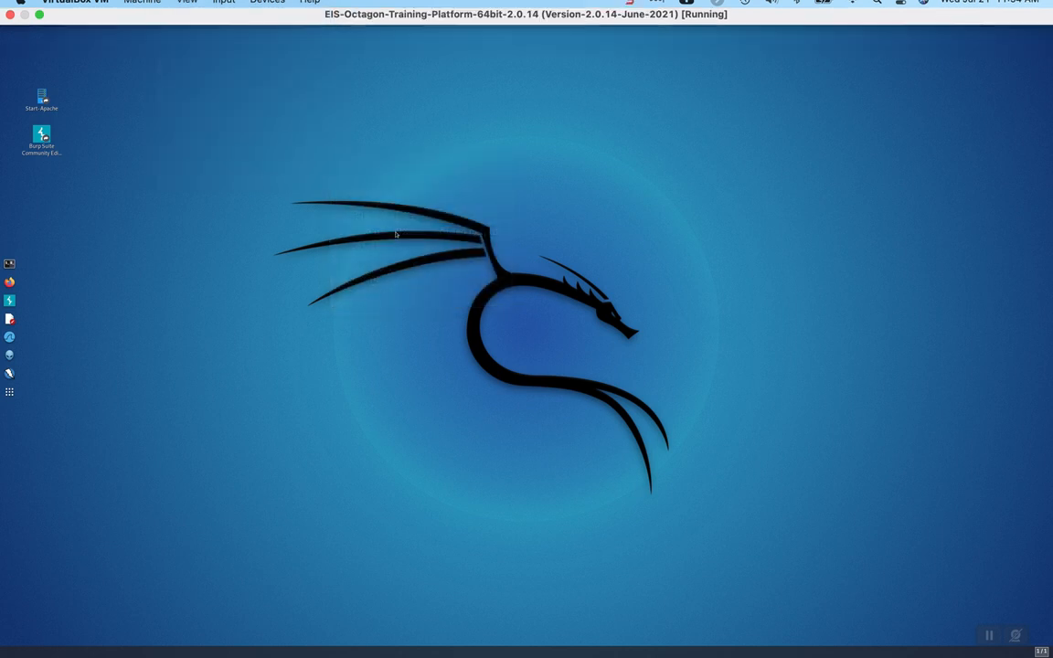